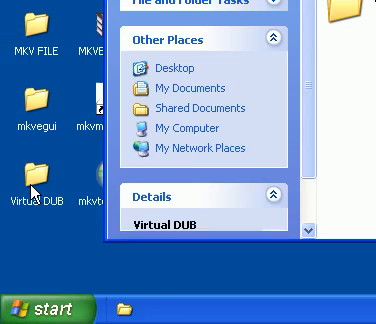
# - Browse into the Virtual DUB folder in Windows Explorer before switching to Firefox
pyautogui.doubleClick(36, 180)
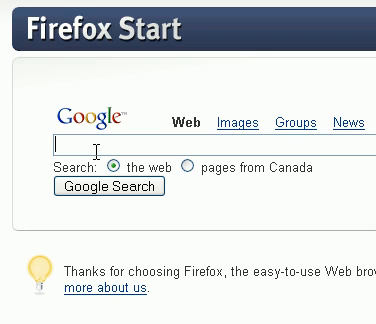
# - Search Google for mkvtoolnix, view the videohelp MKVToolnix result, and return to the results
pyautogui.write('mkvt')
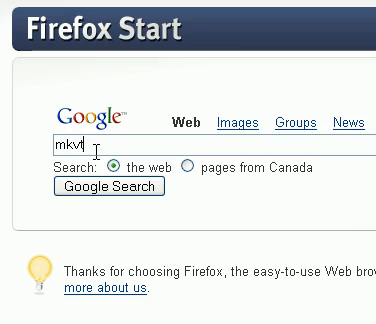
pyautogui.click(110, 190)
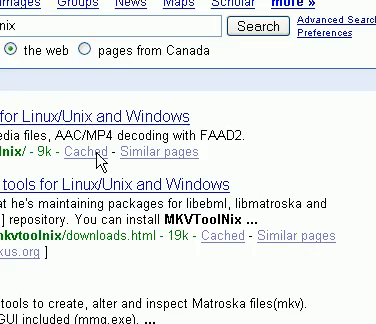
pyautogui.scroll(-3)
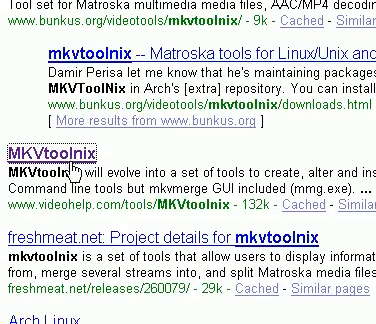
pyautogui.click(46, 158)
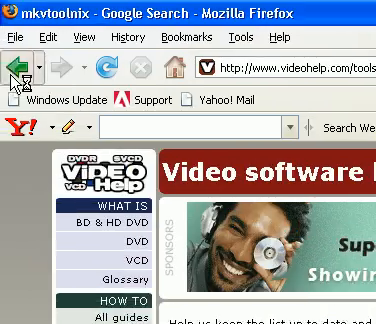
pyautogui.click(14, 64)
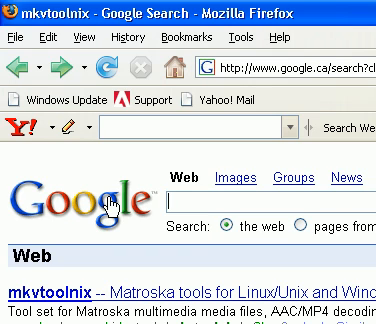
# - Search Google for alltoavi_3.0.0_R1_installer.exe and look through the results
pyautogui.write('alltoavi_3.0.0_R1_installer.exe')
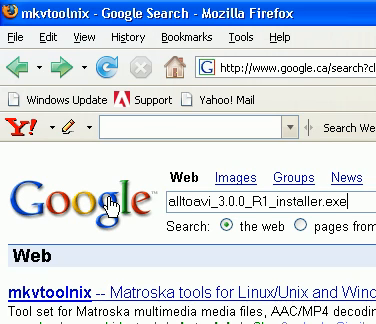
pyautogui.scroll(-3)
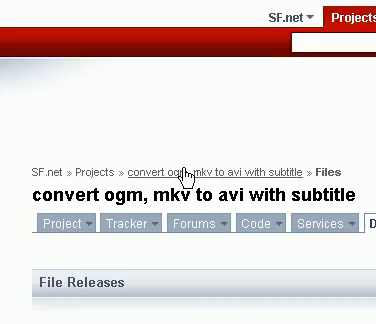
# - Choose the AllToAVI 3.0.0 R1 installer on SourceForge and decline the Save File prompt
pyautogui.scroll(-3)
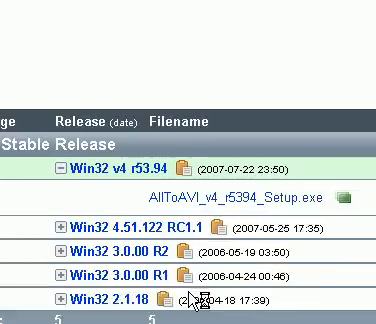
pyautogui.scroll(-3)
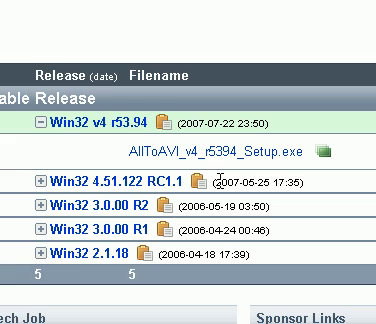
pyautogui.click(36, 220)
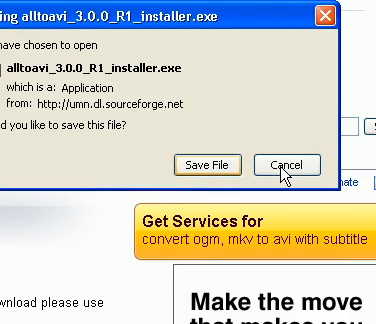
pyautogui.click(292, 164)
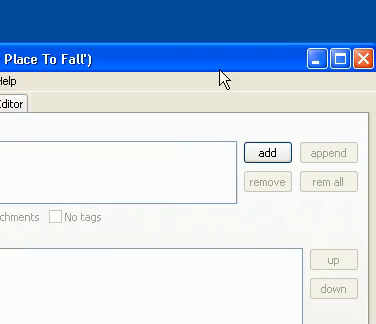
# - Bring the mmg muxing window into focus for remuxing the Urusei Yatsura episode
pyautogui.click(262, 152)
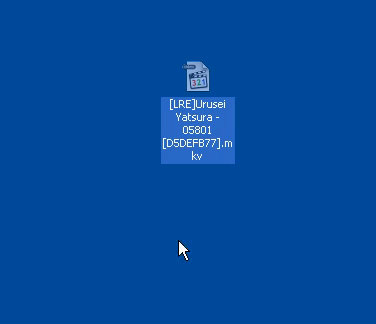
pyautogui.moveTo(194, 156)
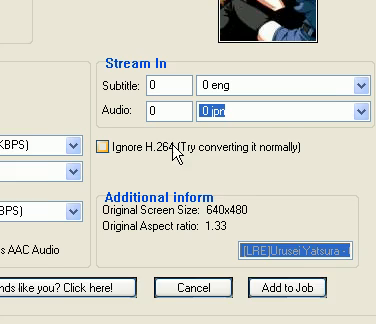
# - Scroll the AllToAVI job dialog to reach the subtitle, audio and H.264 options
pyautogui.scroll(-3)
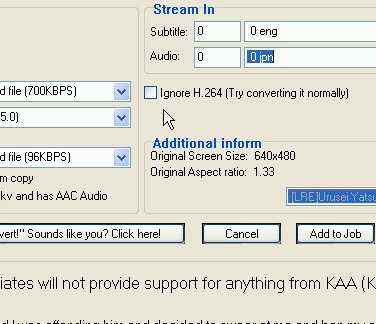
pyautogui.moveTo(170, 120)
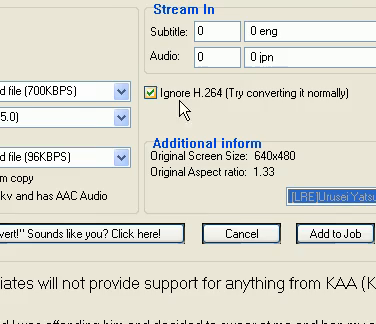
pyautogui.scroll(-3)
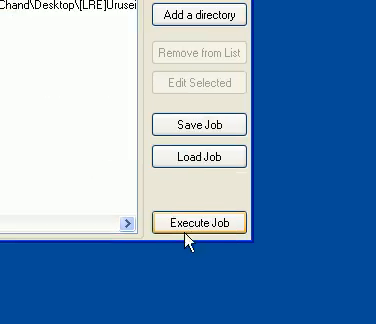
# - Execute the queued Urusei Yatsura conversion job in AllToAVI
pyautogui.click(190, 220)
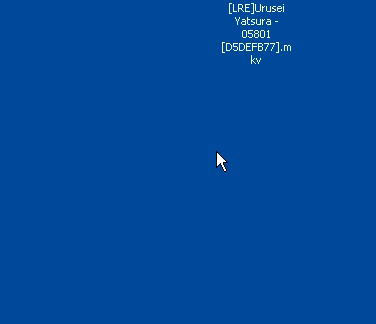
pyautogui.moveTo(206, 156)
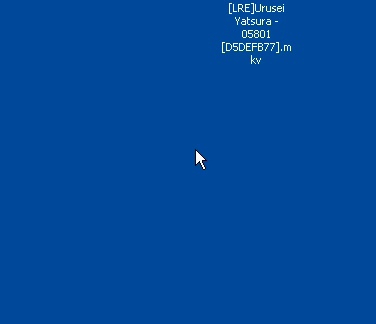